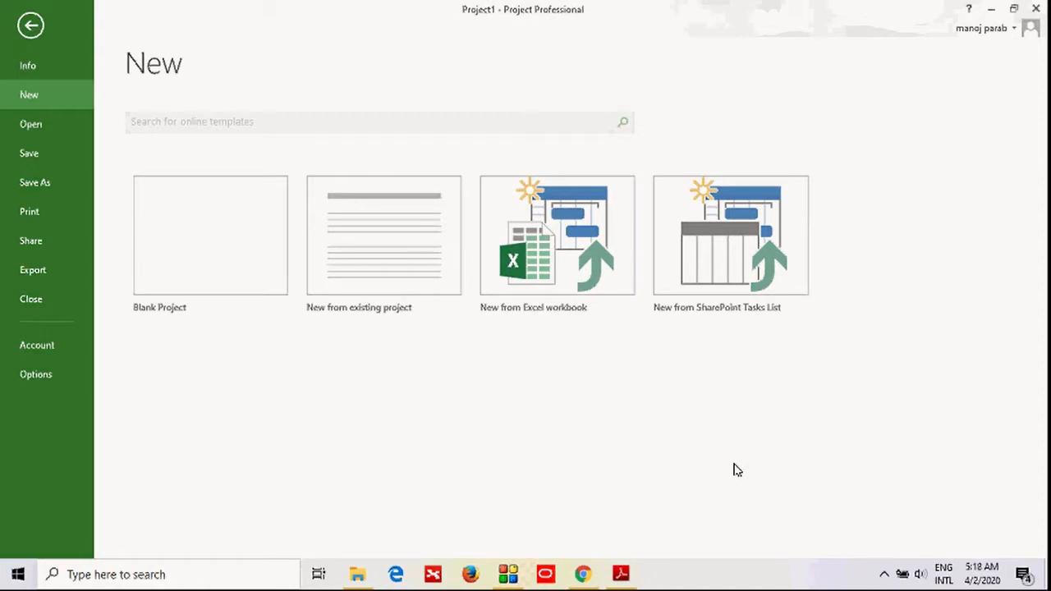
{"action": "mouse_move", "coordinate": [446, 408]}
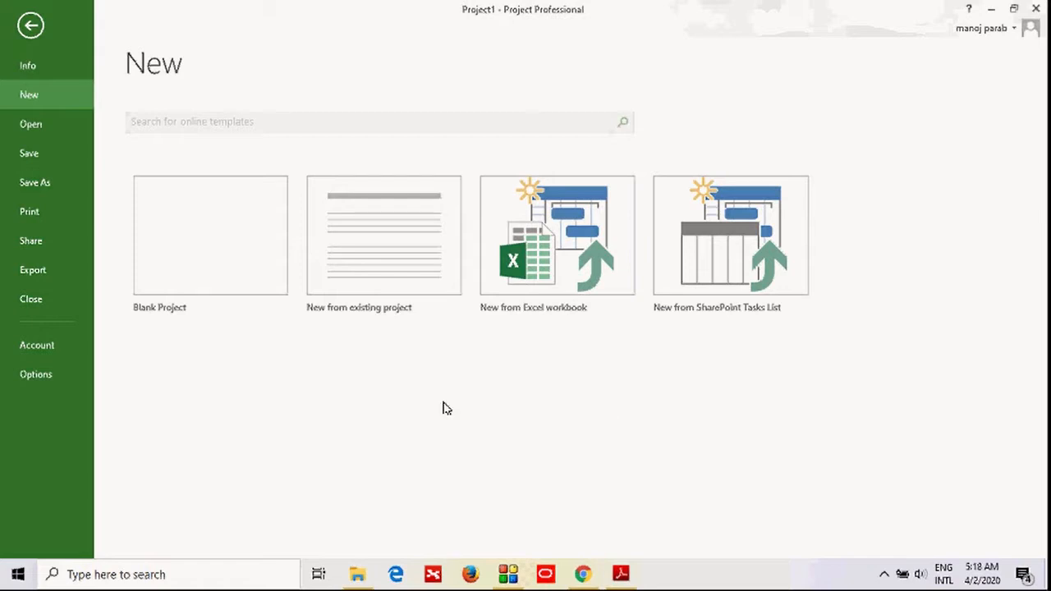
{"action": "mouse_move", "coordinate": [311, 457]}
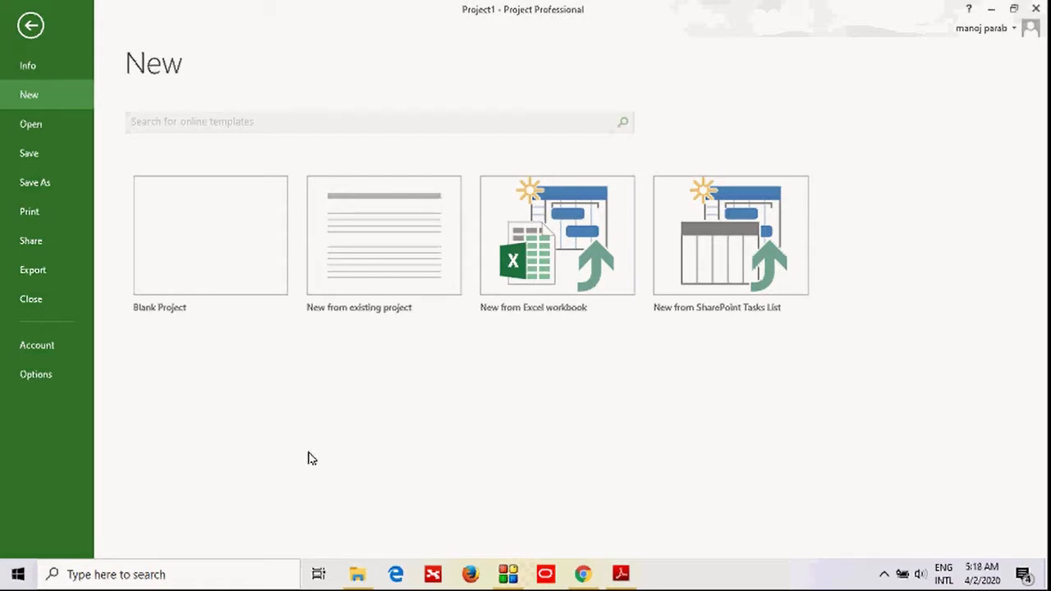
{"action": "mouse_move", "coordinate": [242, 257]}
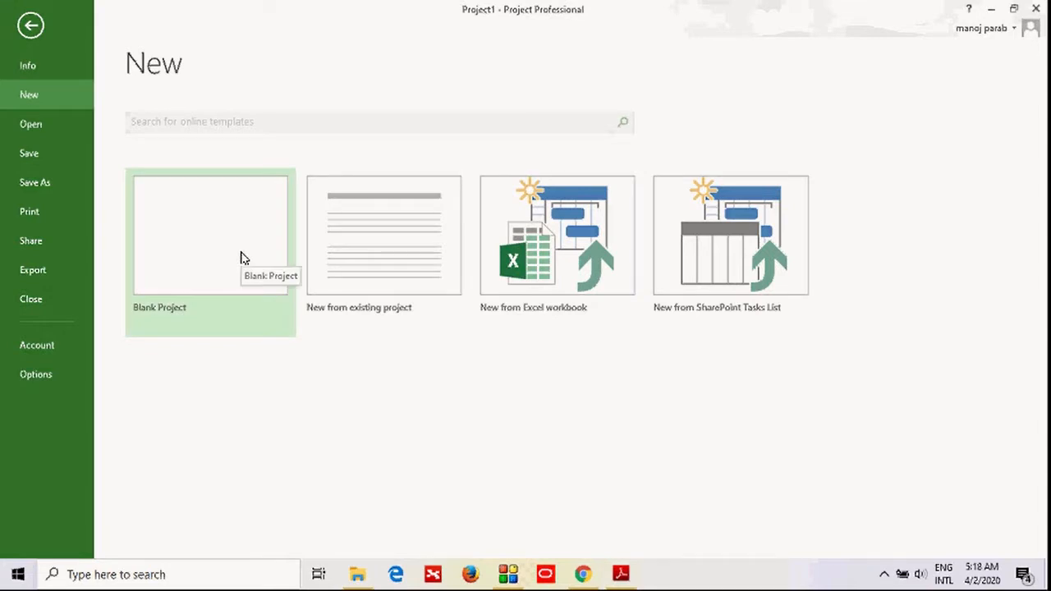
{"action": "mouse_move", "coordinate": [50, 45]}
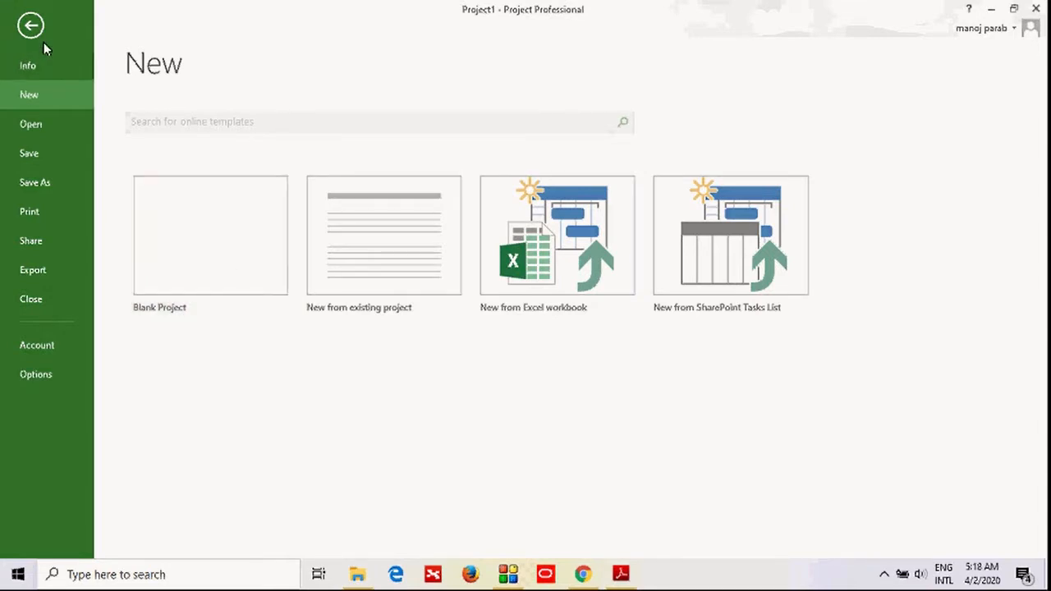
{"action": "mouse_move", "coordinate": [31, 28]}
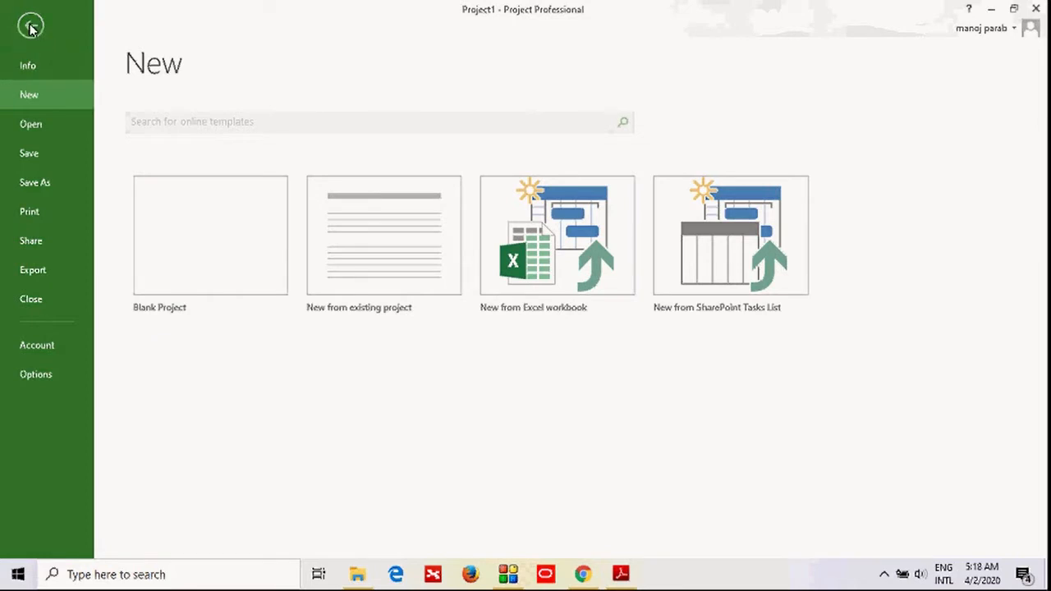
Leave the New page and return to Project1's empty Gantt chart
{"action": "left_click", "coordinate": [210, 234]}
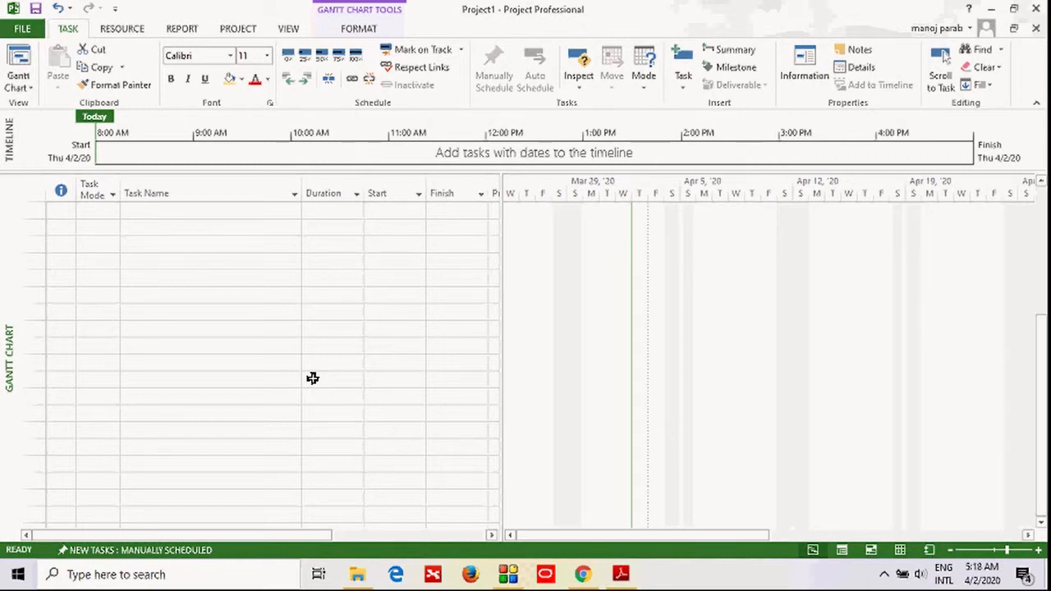
{"action": "mouse_move", "coordinate": [78, 136]}
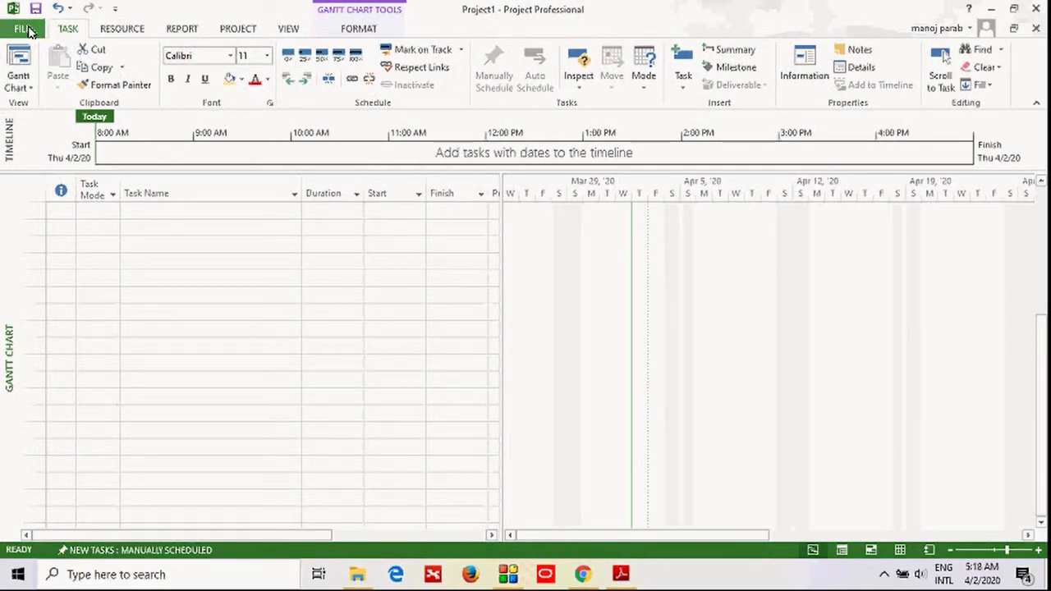
Open Project Options from the File menu
{"action": "left_click", "coordinate": [19, 27]}
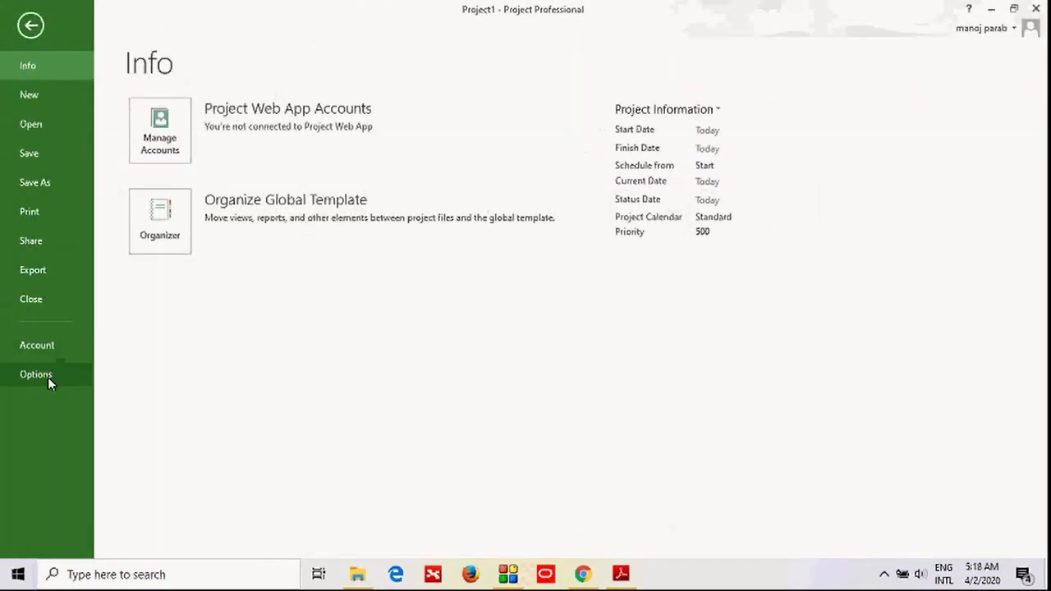
{"action": "left_click", "coordinate": [35, 374]}
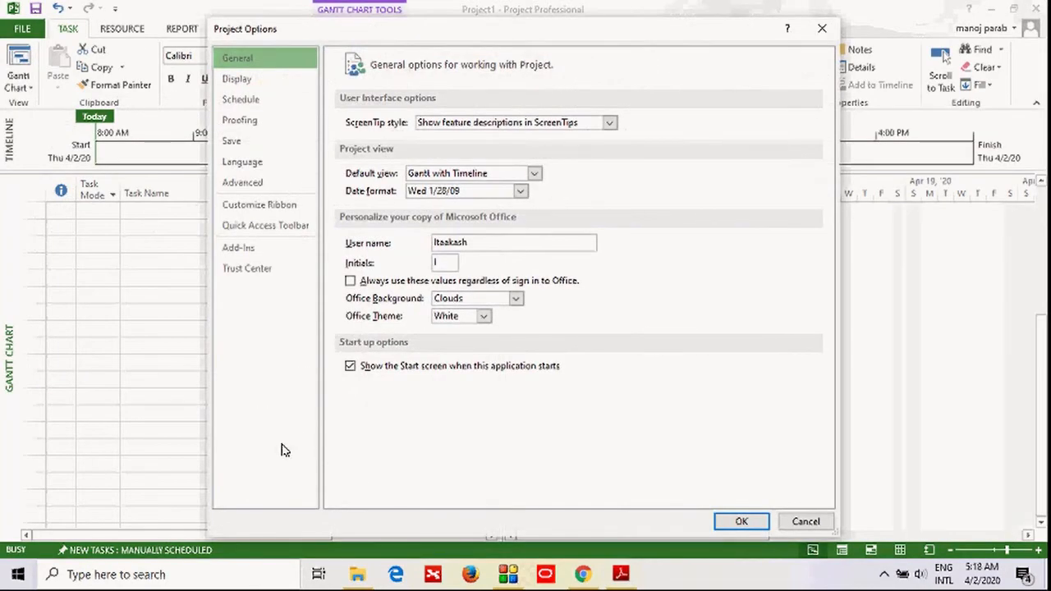
{"action": "mouse_move", "coordinate": [277, 335]}
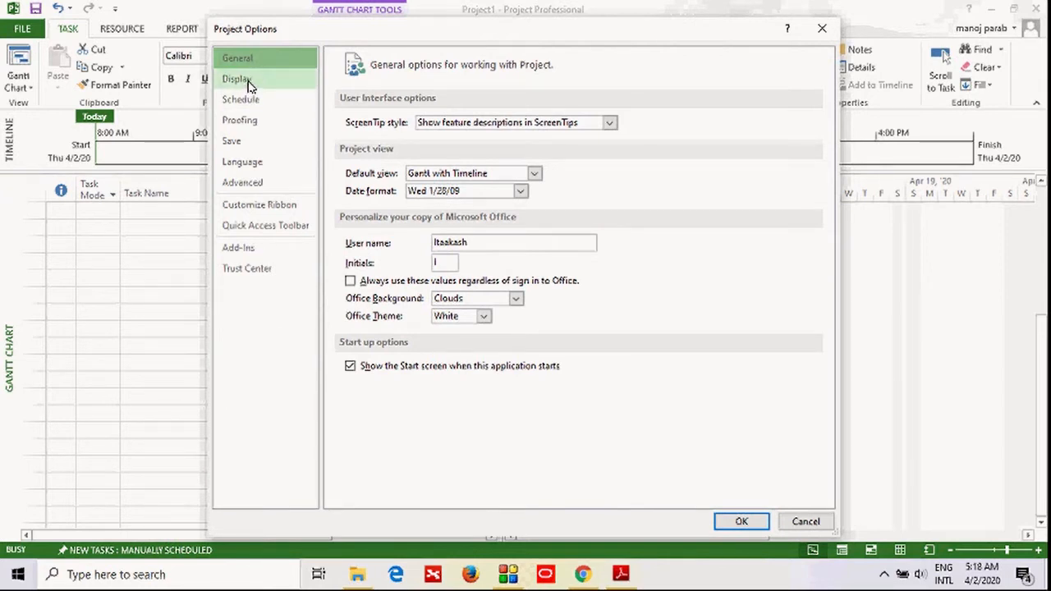
Change the Display currency from USD to INR (₹) and confirm with OK
{"action": "left_click", "coordinate": [238, 79]}
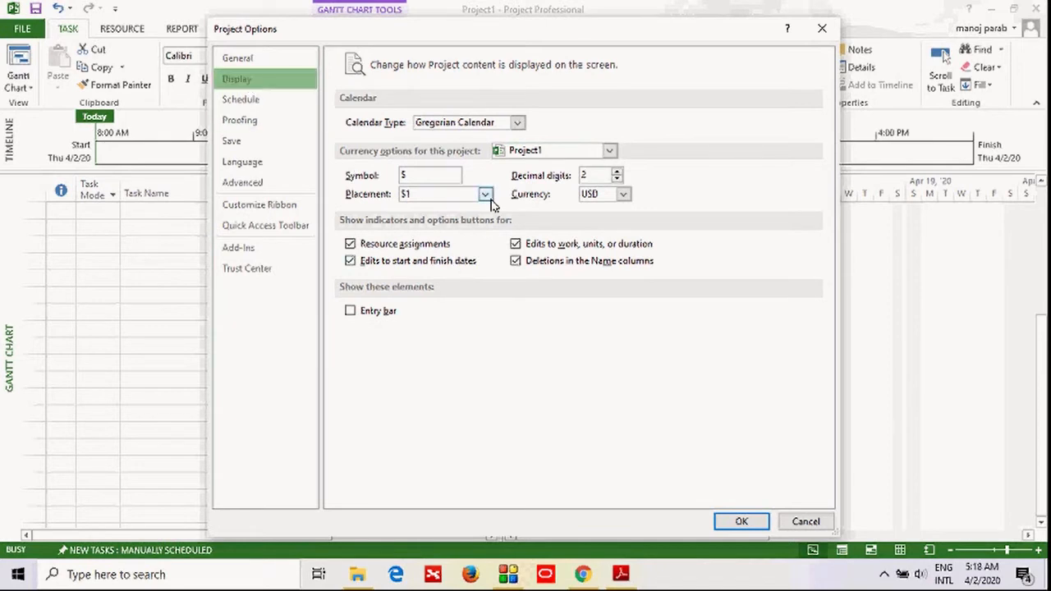
{"action": "mouse_move", "coordinate": [471, 205]}
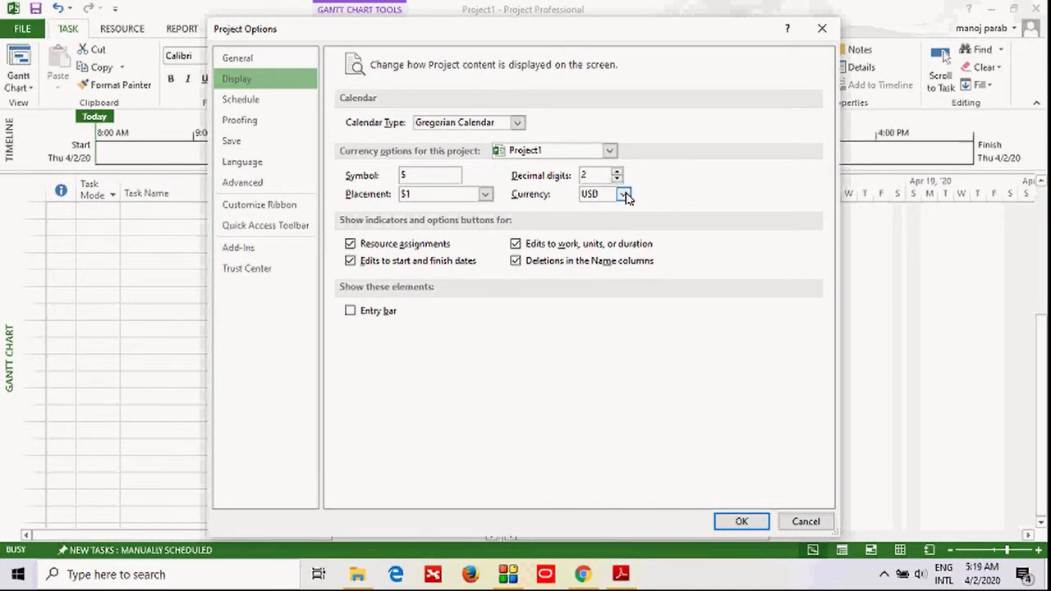
{"action": "left_click", "coordinate": [625, 194]}
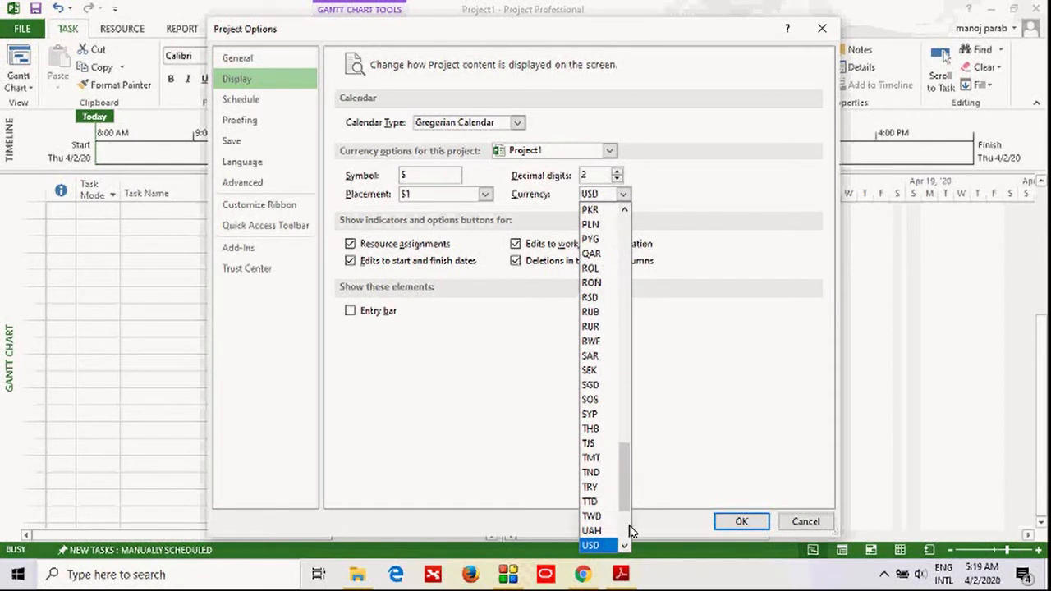
{"action": "mouse_move", "coordinate": [590, 472]}
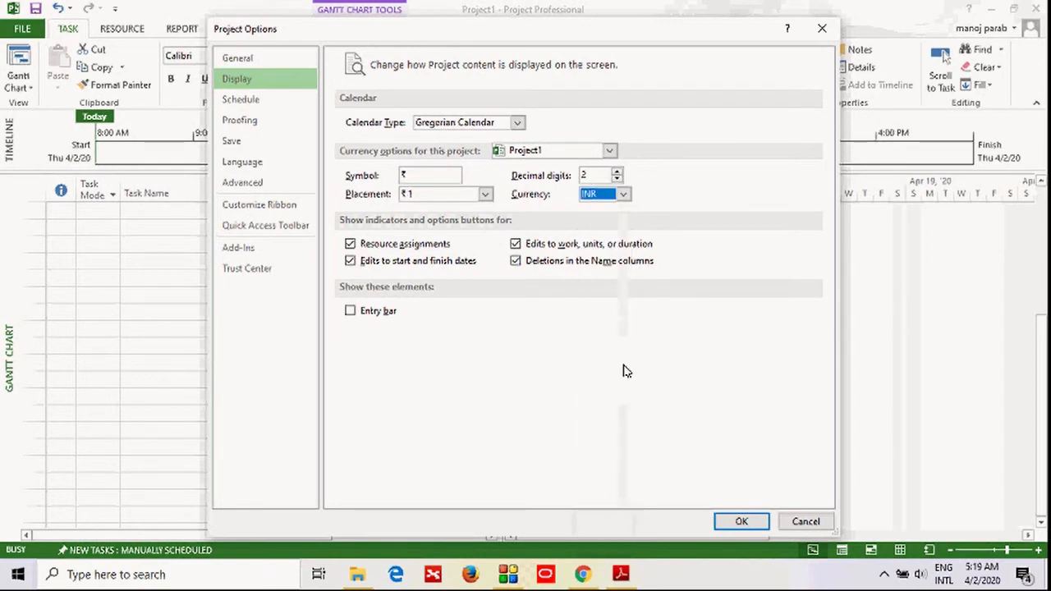
{"action": "mouse_move", "coordinate": [688, 389]}
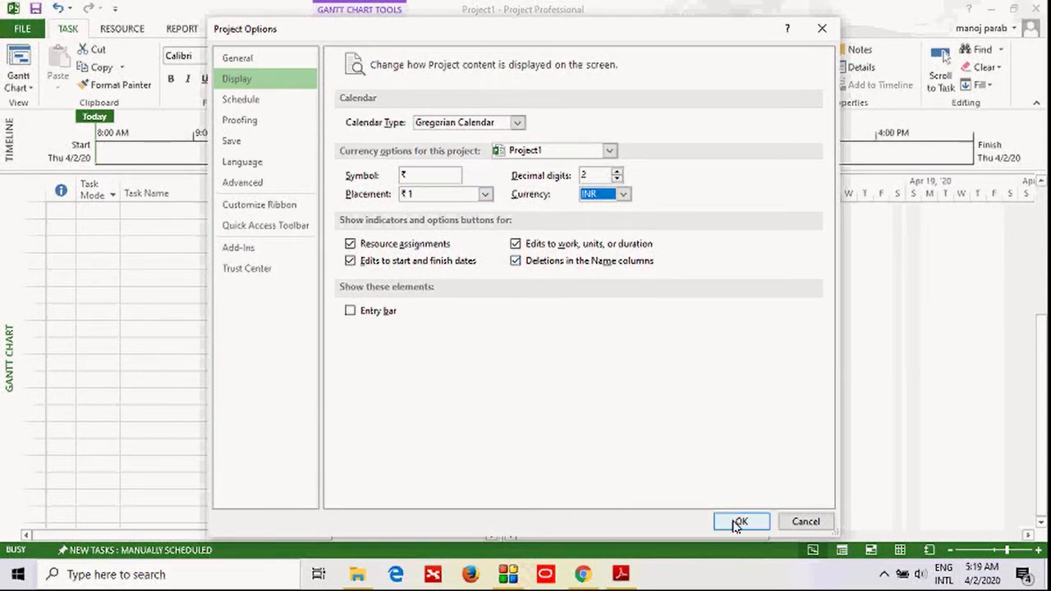
{"action": "left_click", "coordinate": [741, 521]}
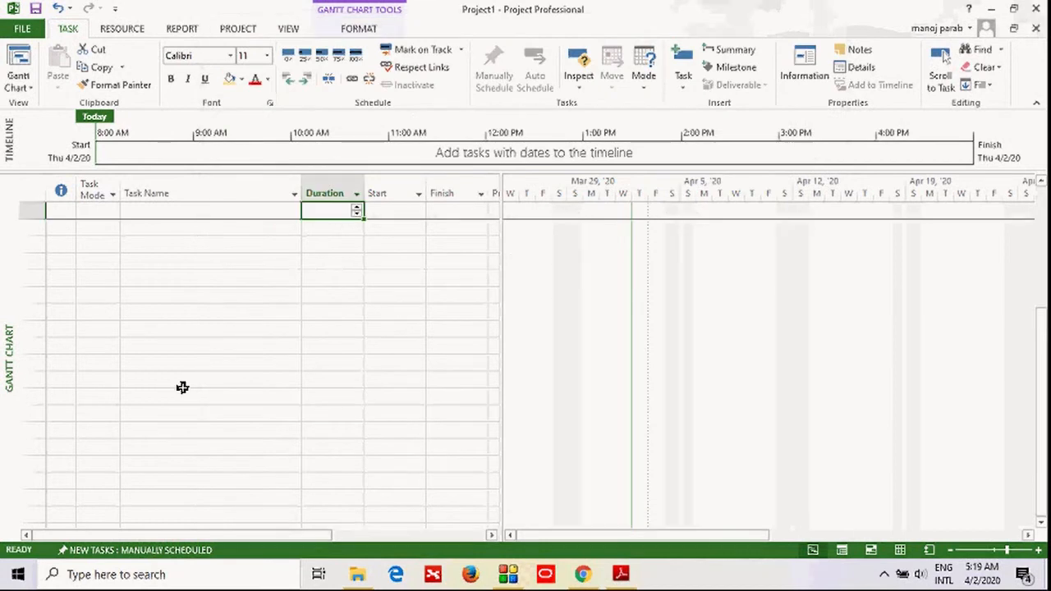
{"action": "mouse_move", "coordinate": [319, 360]}
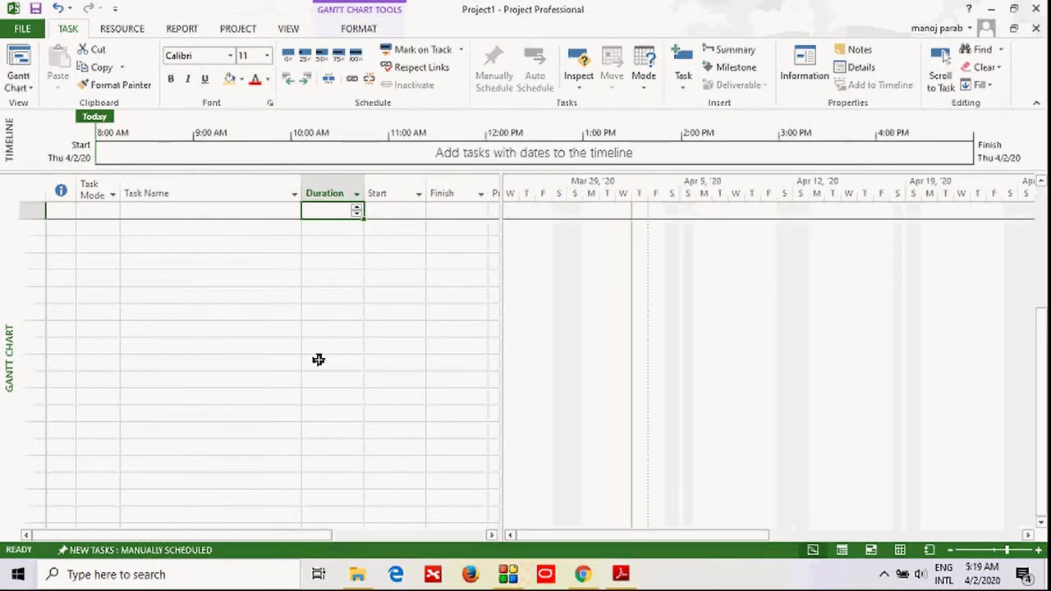
{"action": "mouse_move", "coordinate": [207, 298]}
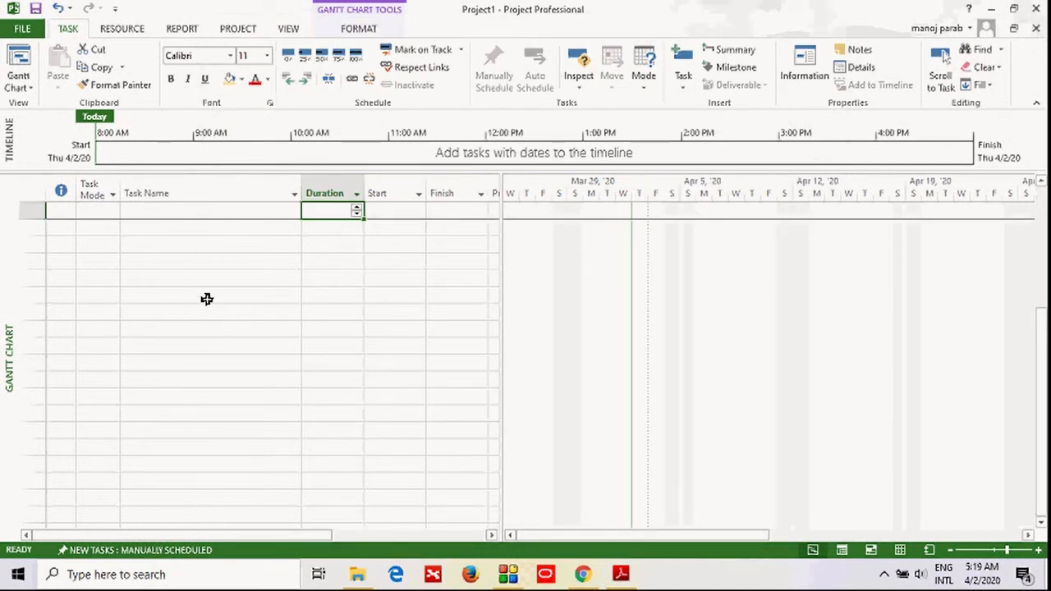
{"action": "mouse_move", "coordinate": [187, 286]}
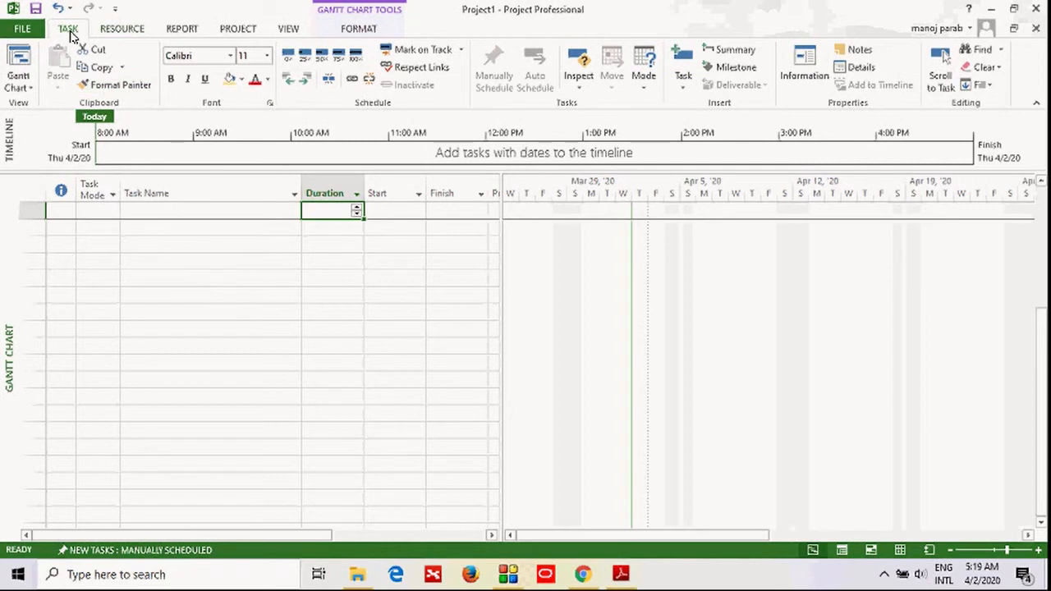
{"action": "mouse_move", "coordinate": [84, 49]}
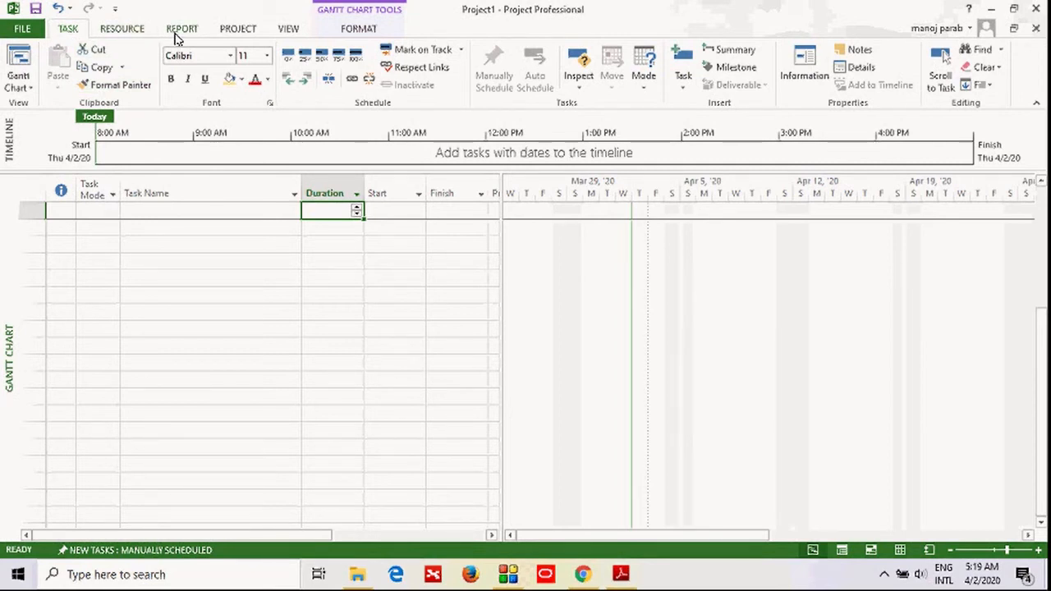
{"action": "left_click", "coordinate": [122, 29]}
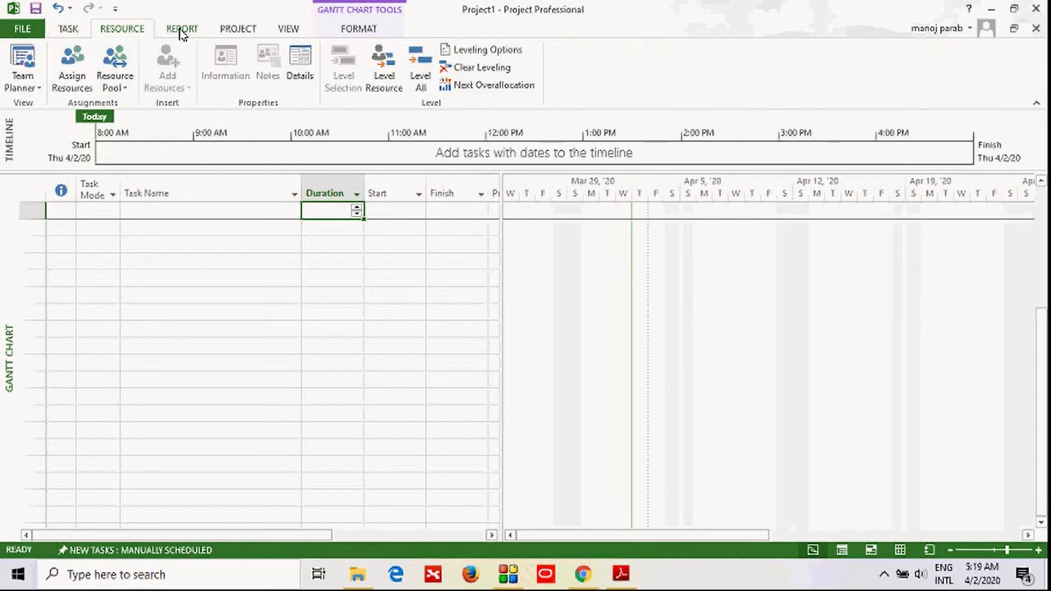
{"action": "left_click", "coordinate": [181, 28]}
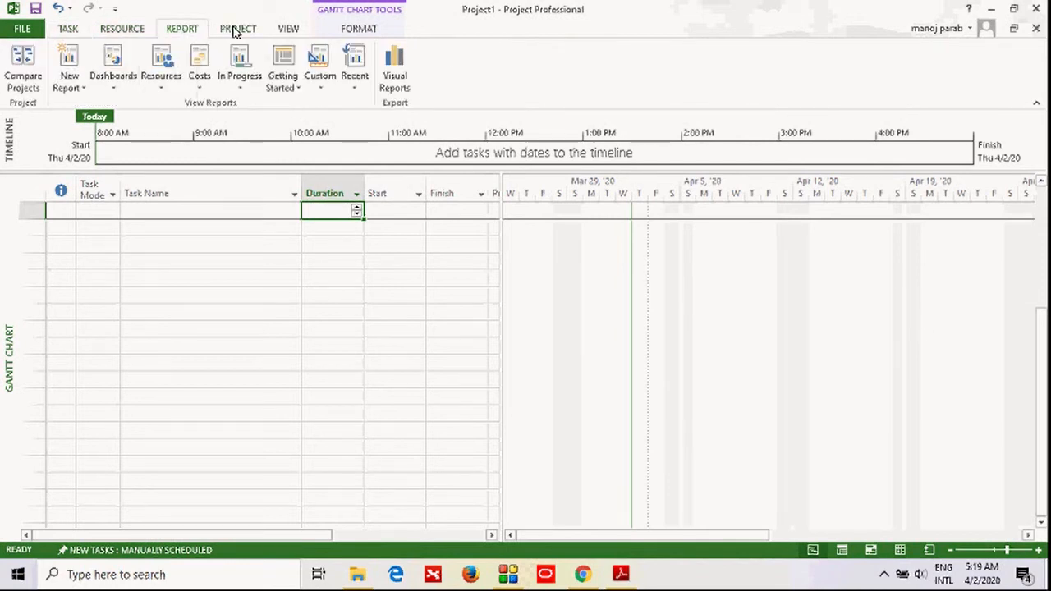
{"action": "left_click", "coordinate": [238, 28]}
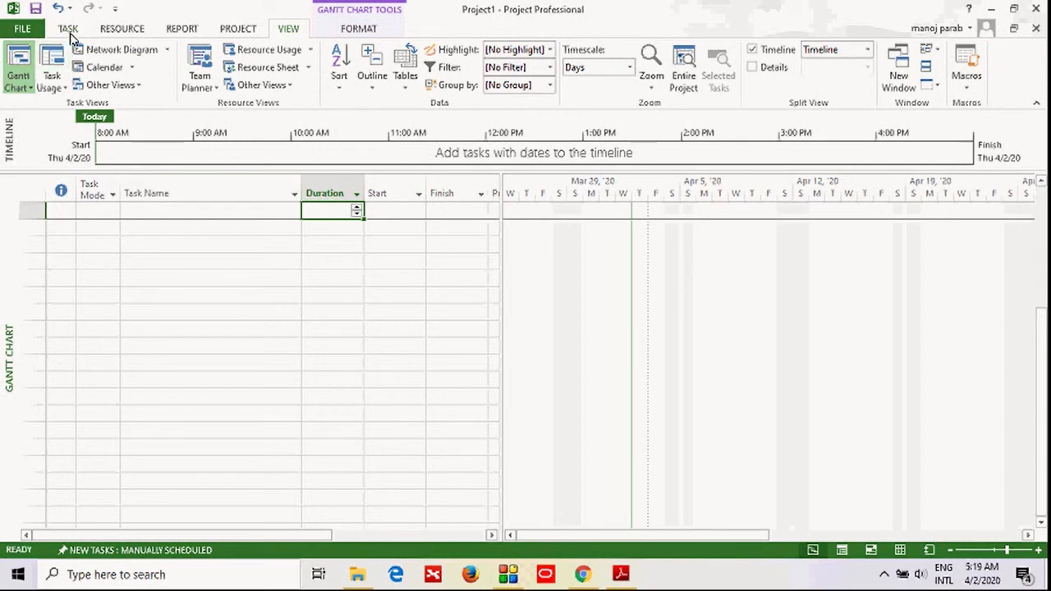
{"action": "left_click", "coordinate": [68, 28]}
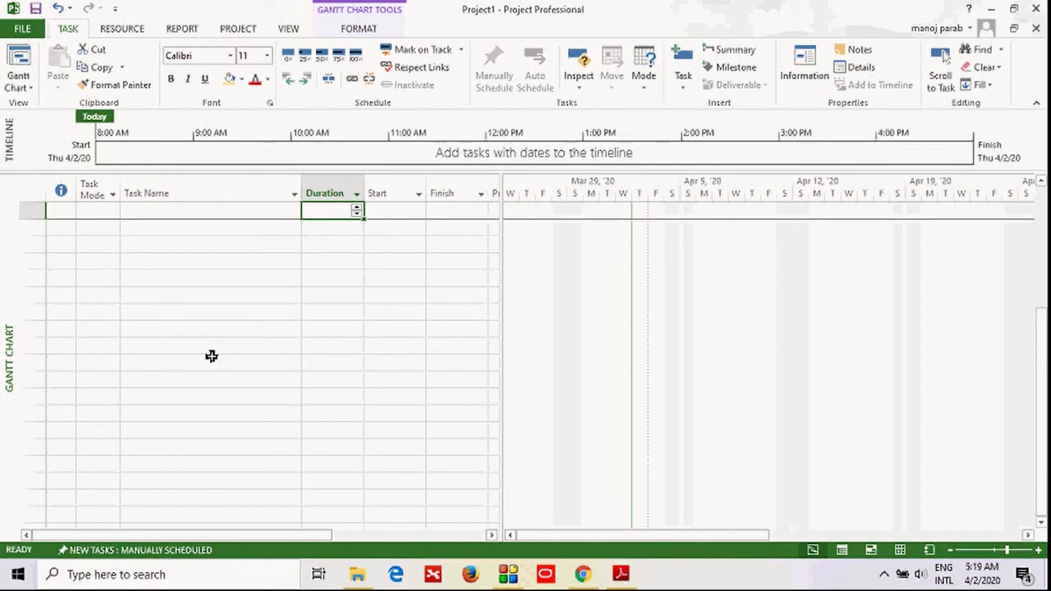
{"action": "mouse_move", "coordinate": [210, 111]}
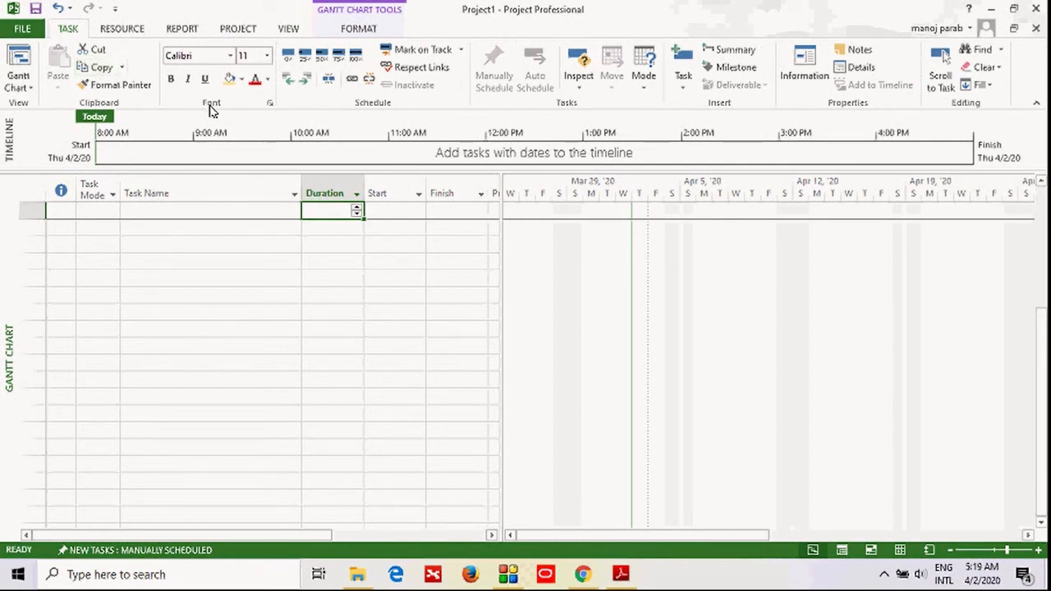
{"action": "mouse_move", "coordinate": [635, 115]}
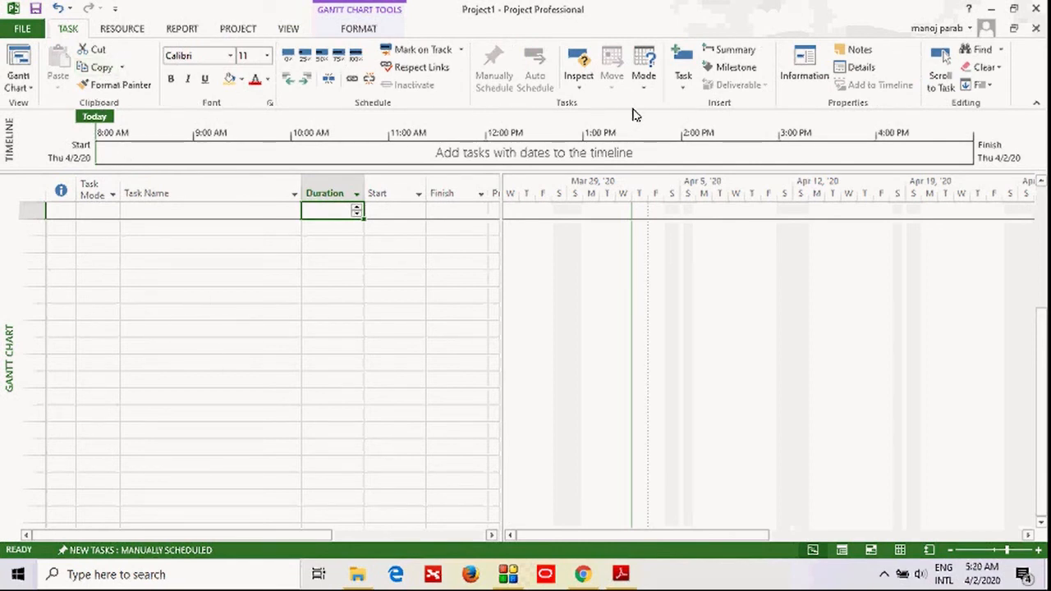
{"action": "mouse_move", "coordinate": [811, 104]}
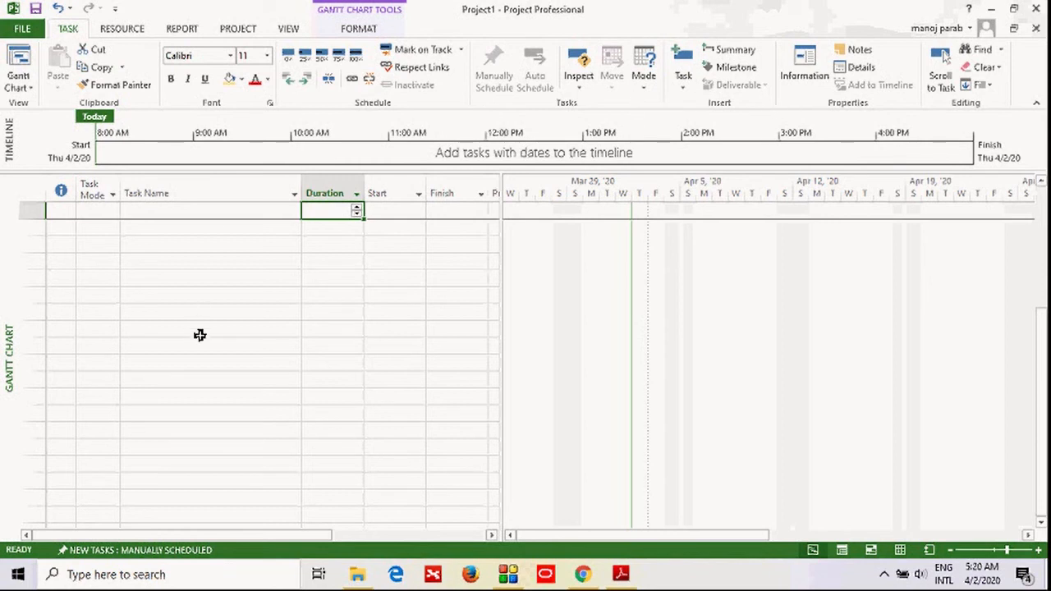
{"action": "left_click", "coordinate": [120, 29]}
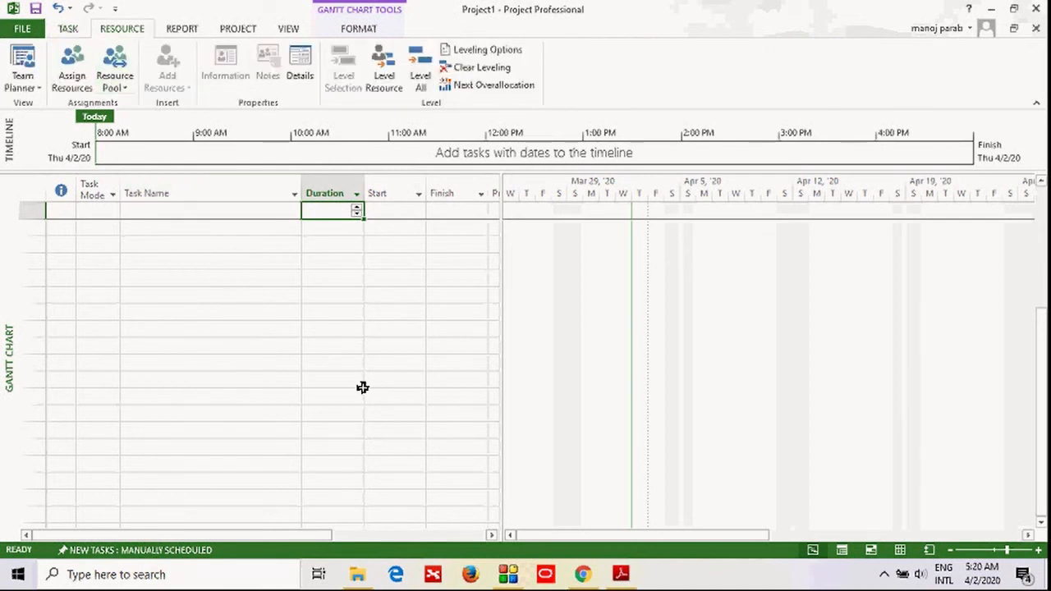
{"action": "left_click", "coordinate": [69, 28]}
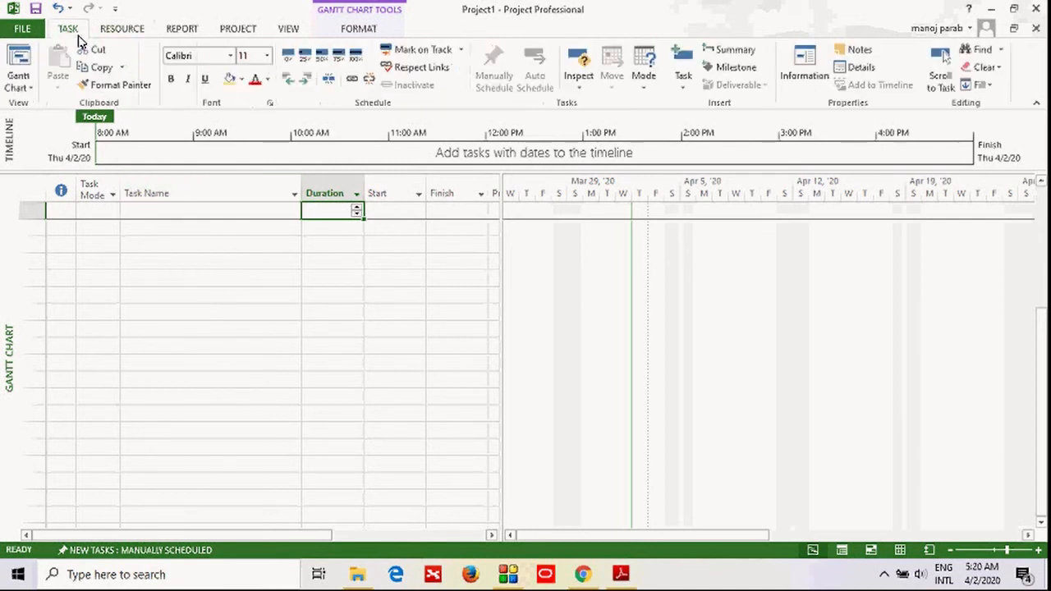
{"action": "mouse_move", "coordinate": [269, 363]}
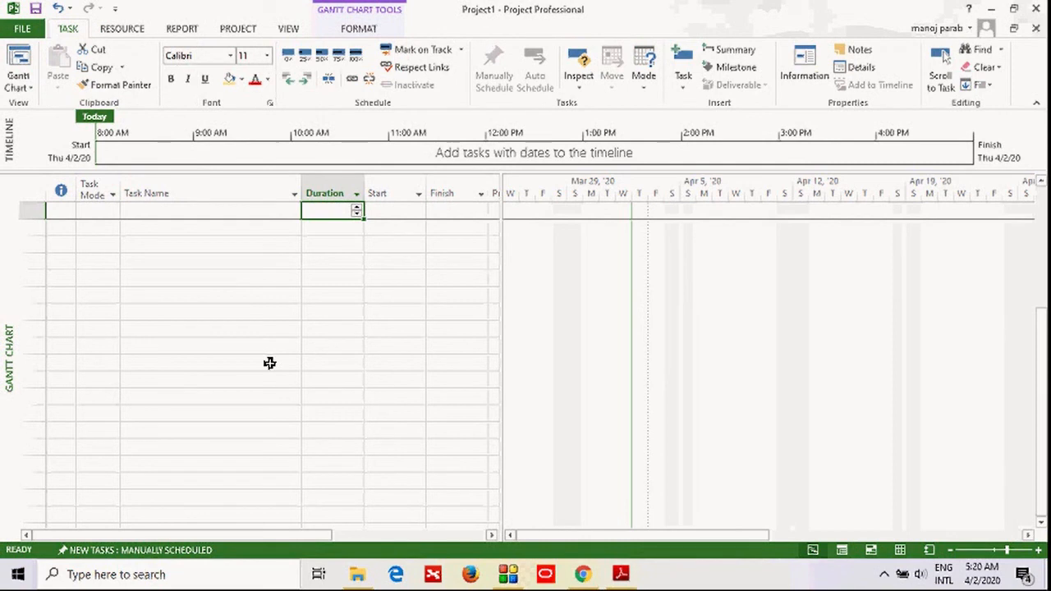